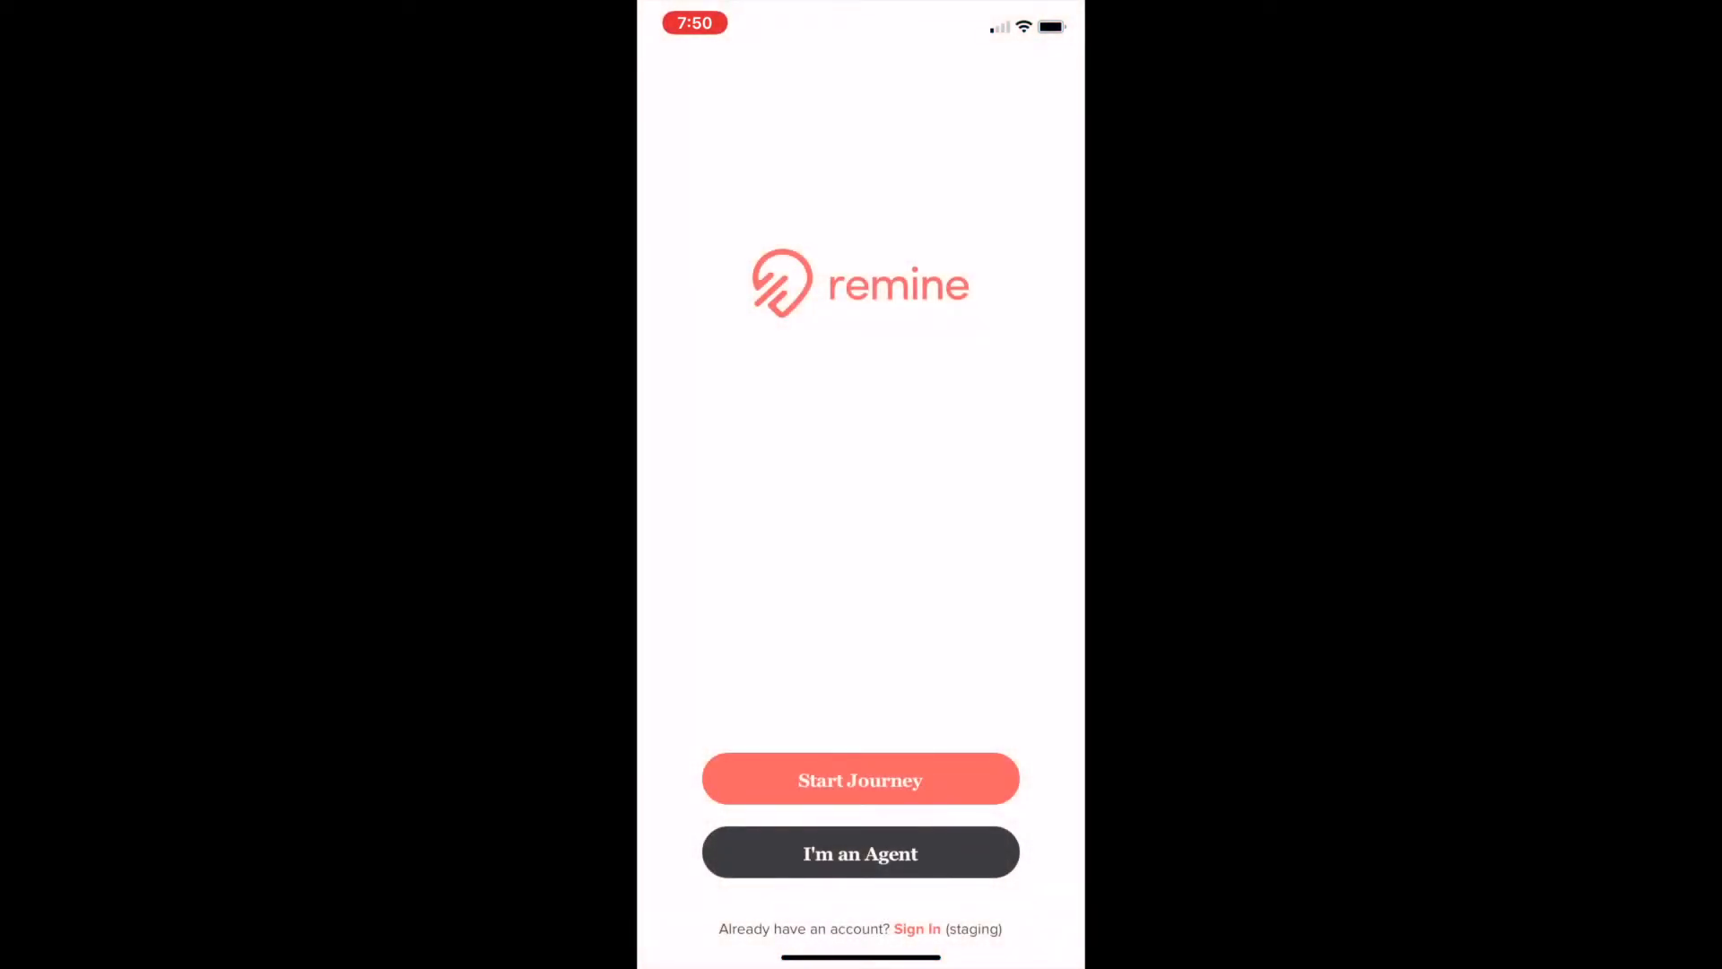
Step: Sign in as an agent to reach Verify Your Account for the Bright MLS account
{"action": "left_click", "coordinate": [860, 853]}
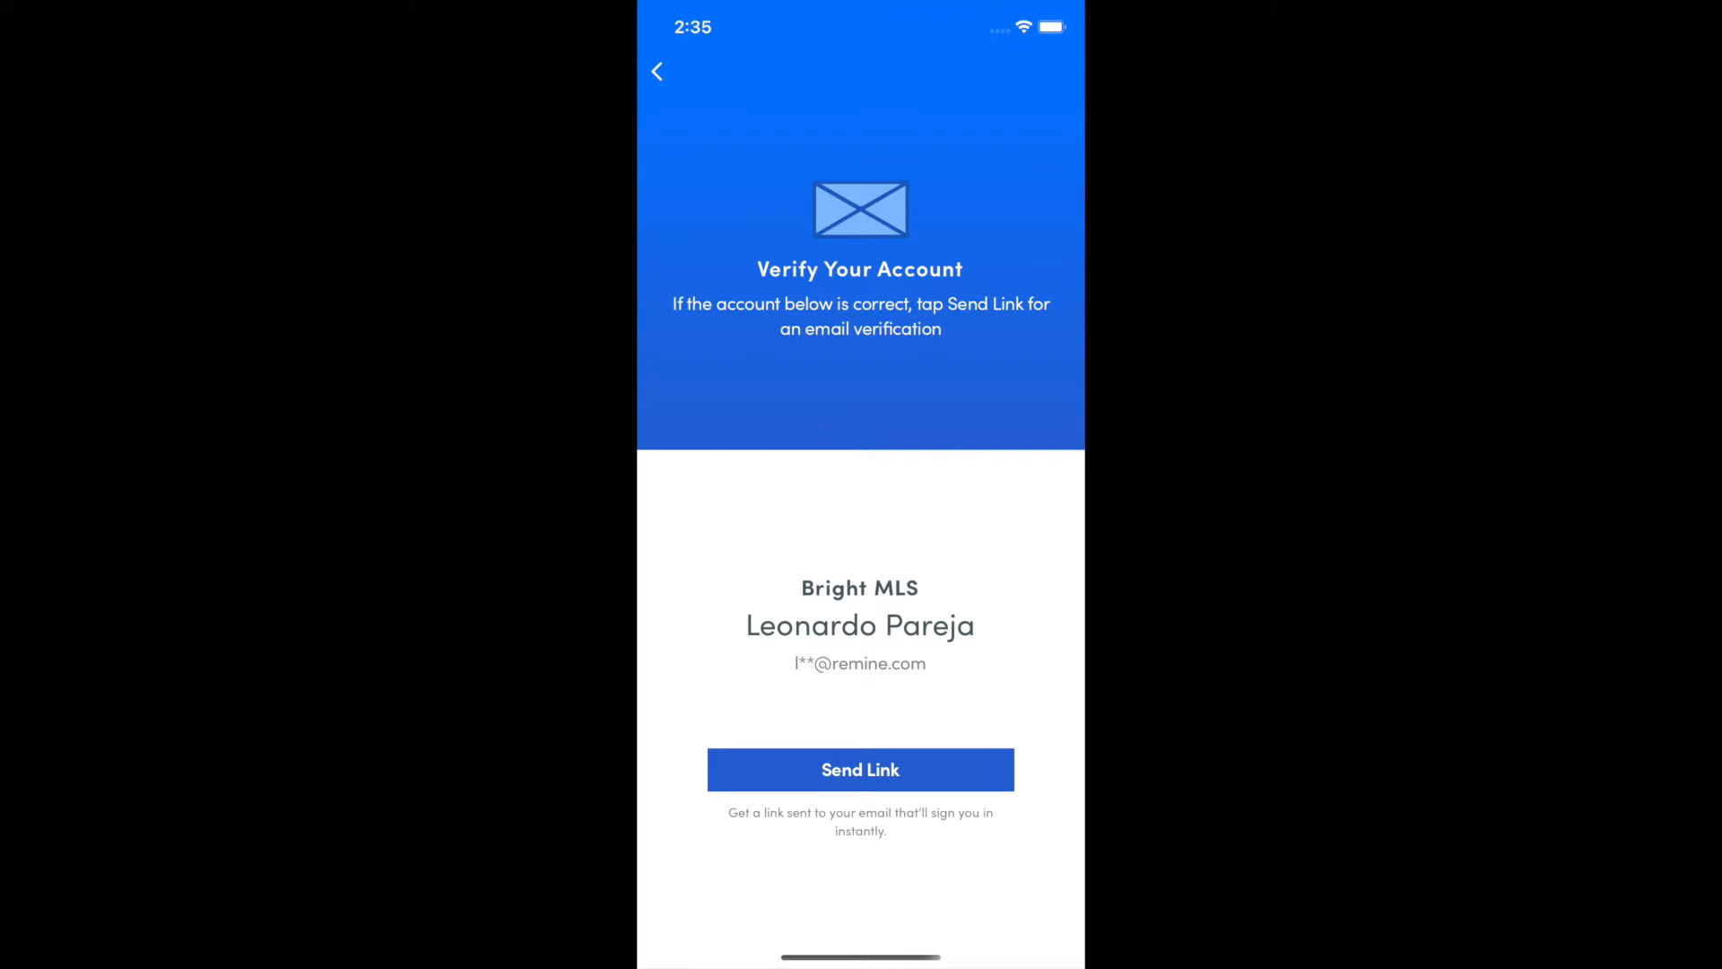
Step: Send the email sign-in link to the matched agent account
{"action": "left_click", "coordinate": [860, 768]}
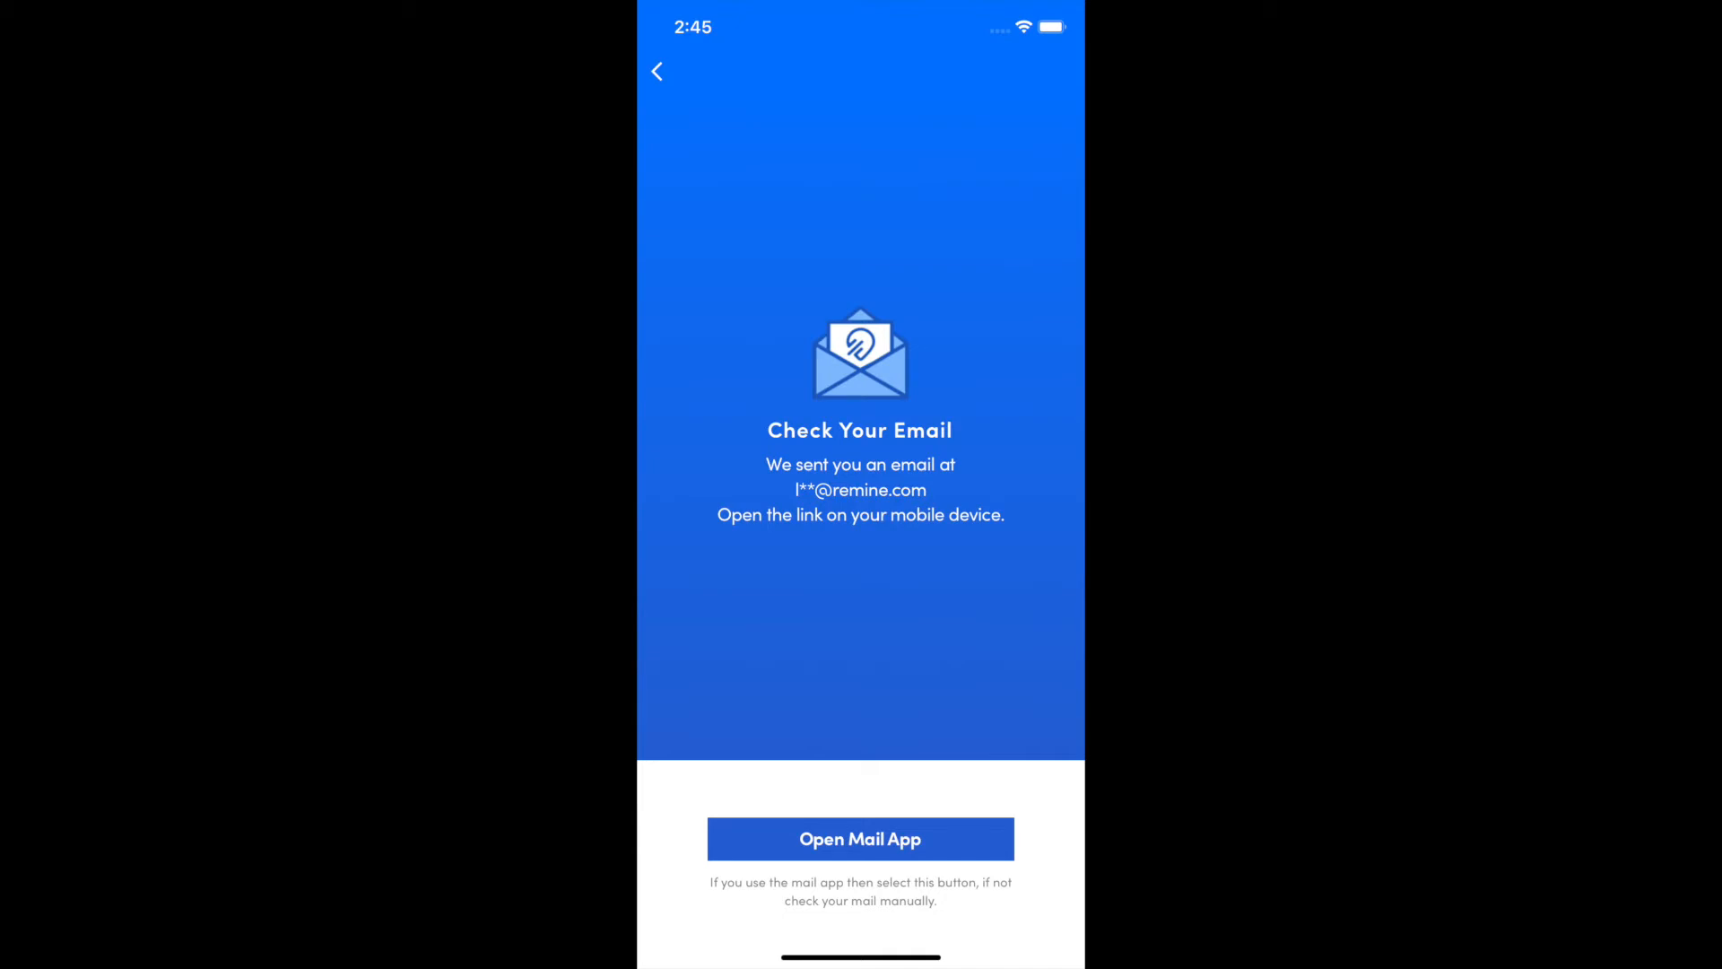
Step: Exit Remine from the Check Your Email screen to the iOS home screen
{"action": "left_click", "coordinate": [860, 838]}
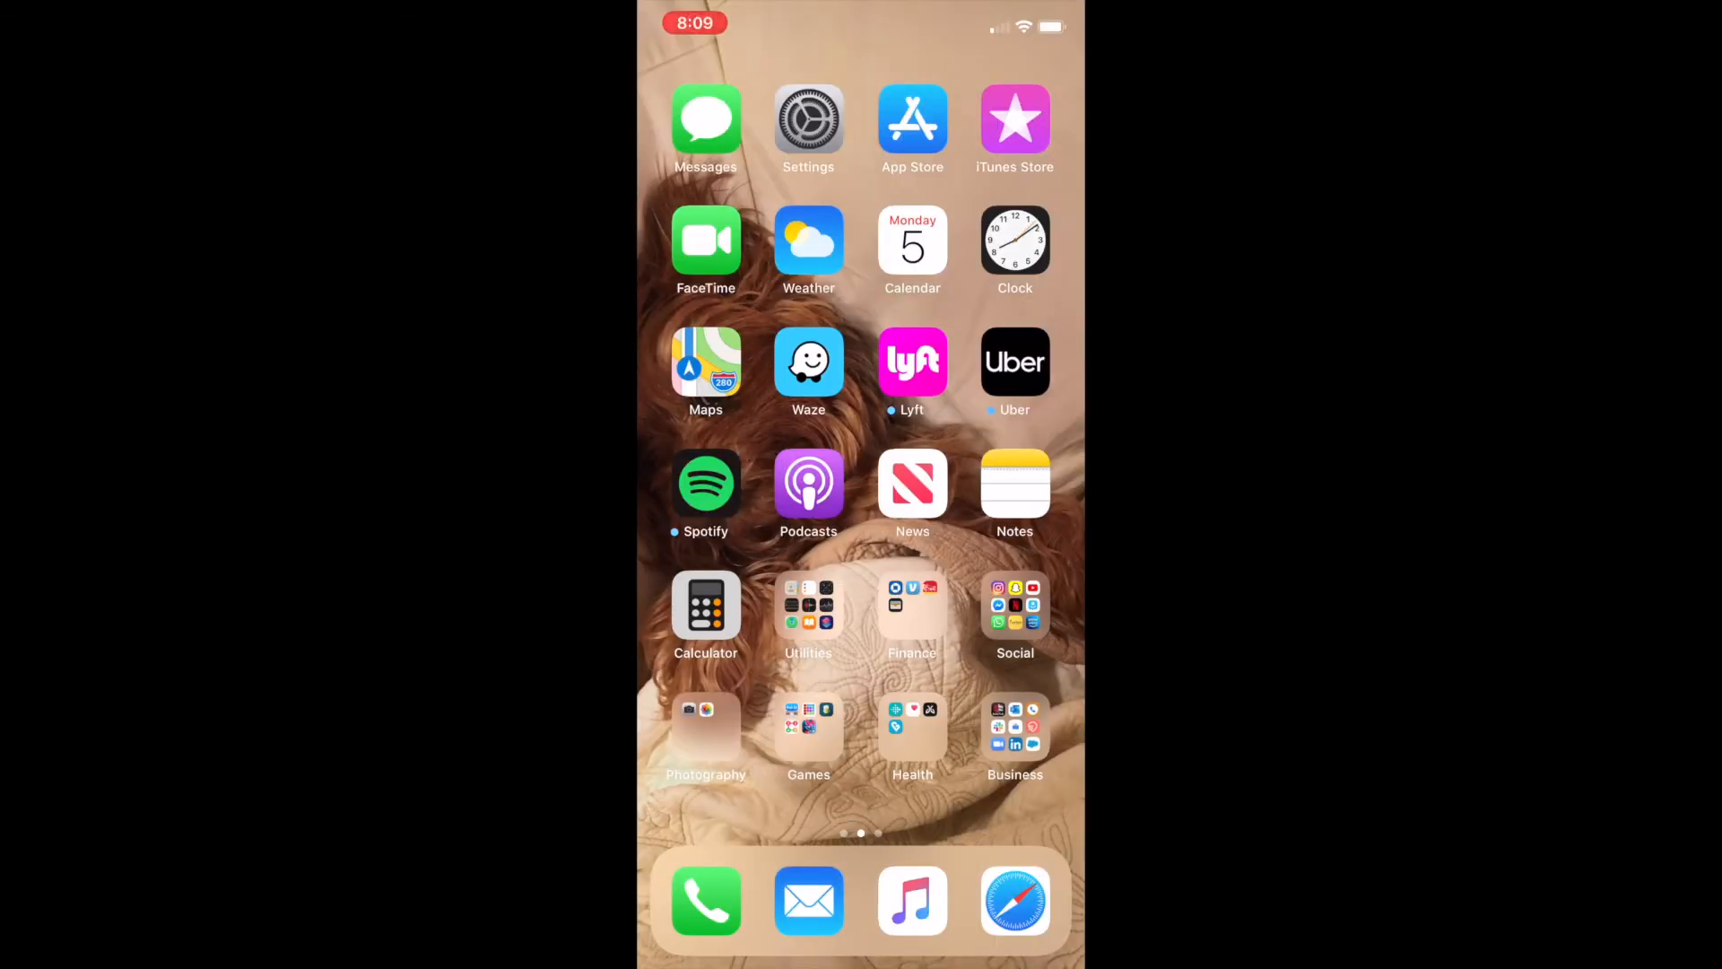
Step: Launch Remine from the Business folder on the home screen
{"action": "left_click", "coordinate": [808, 900]}
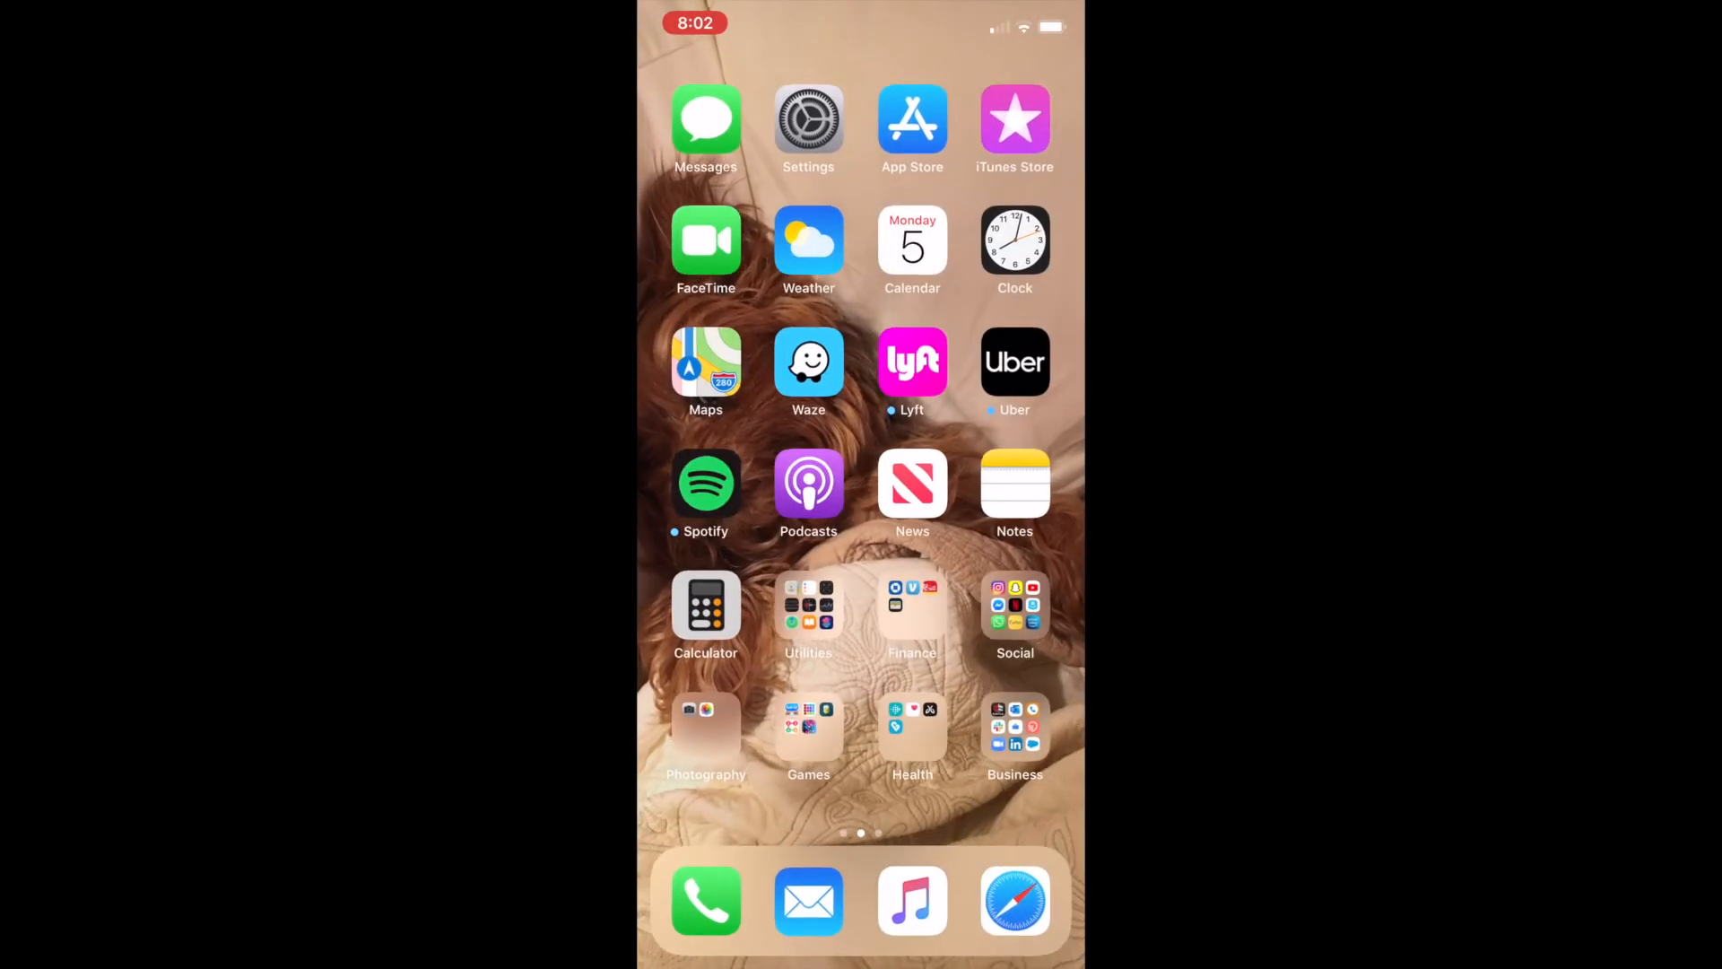
{"action": "left_click", "coordinate": [1014, 725]}
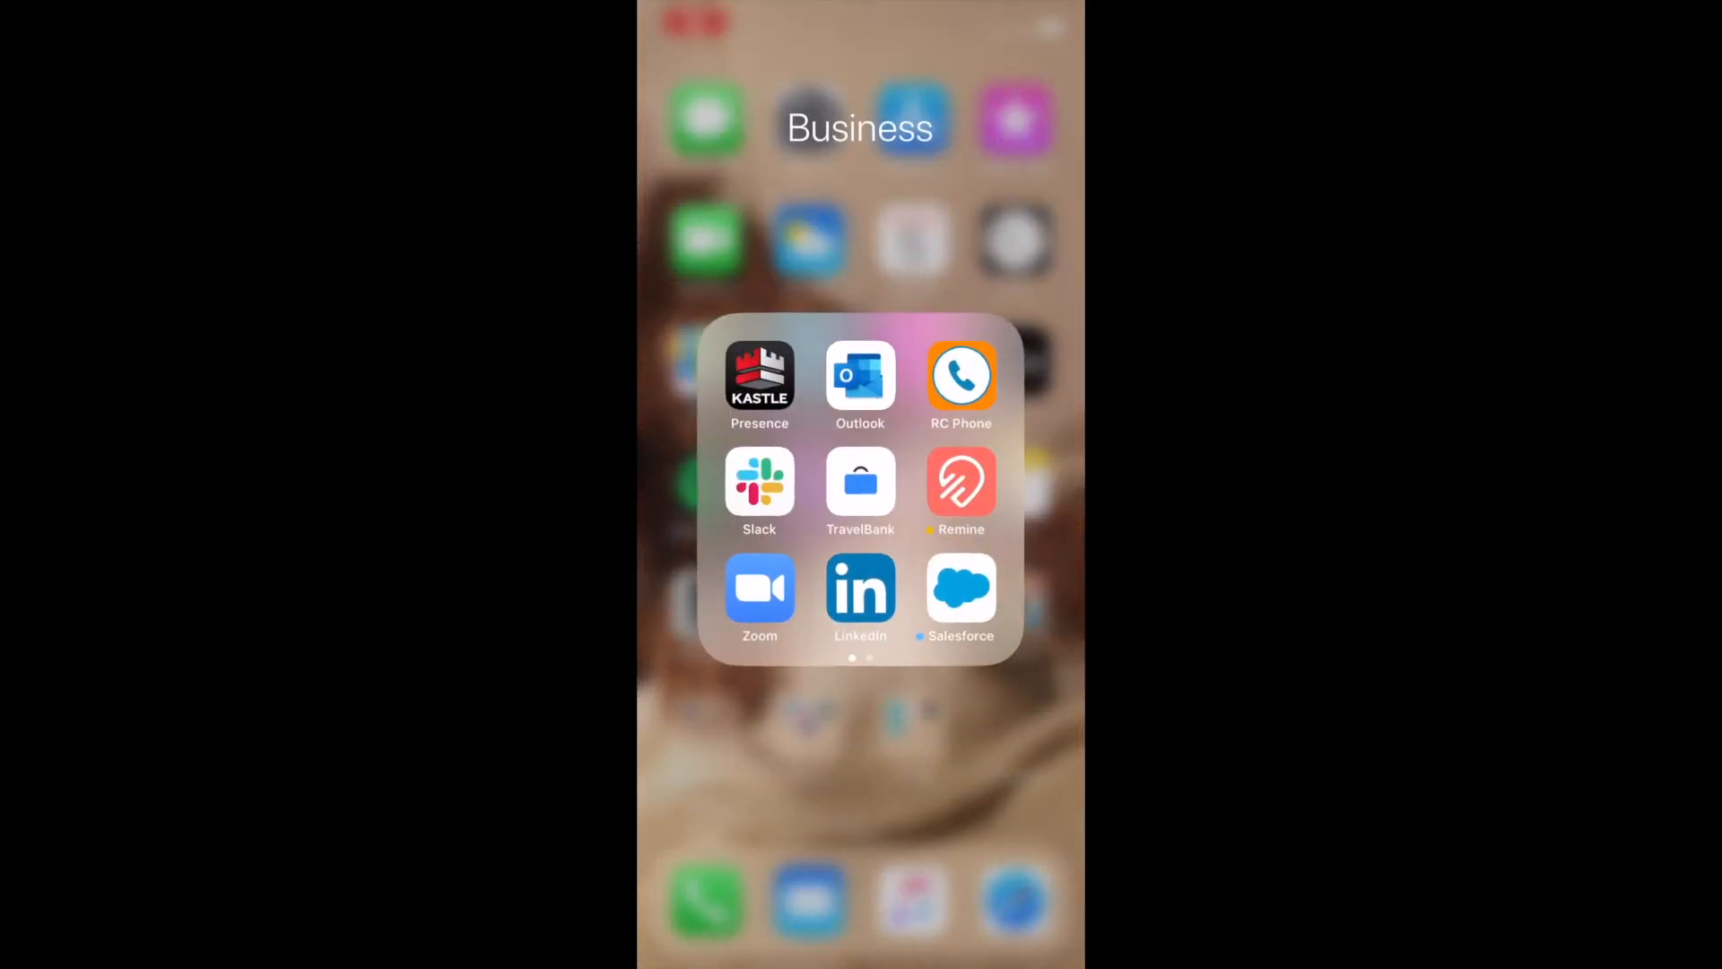
{"action": "left_click", "coordinate": [960, 481]}
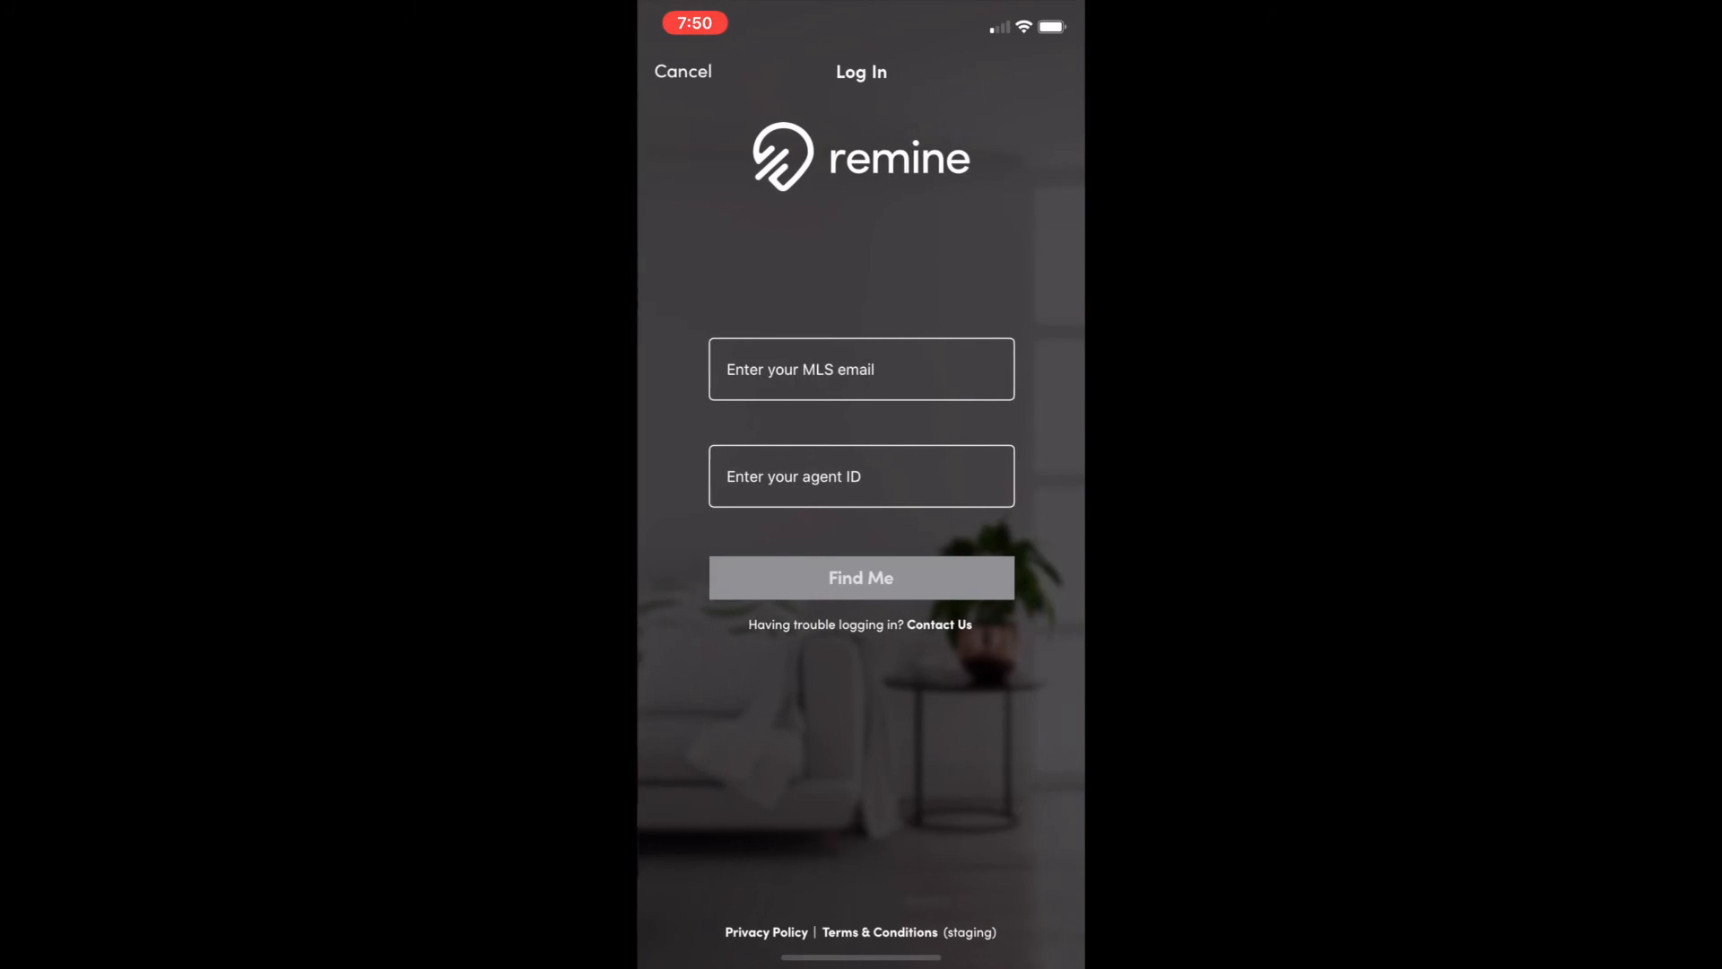
{"action": "left_click", "coordinate": [860, 369]}
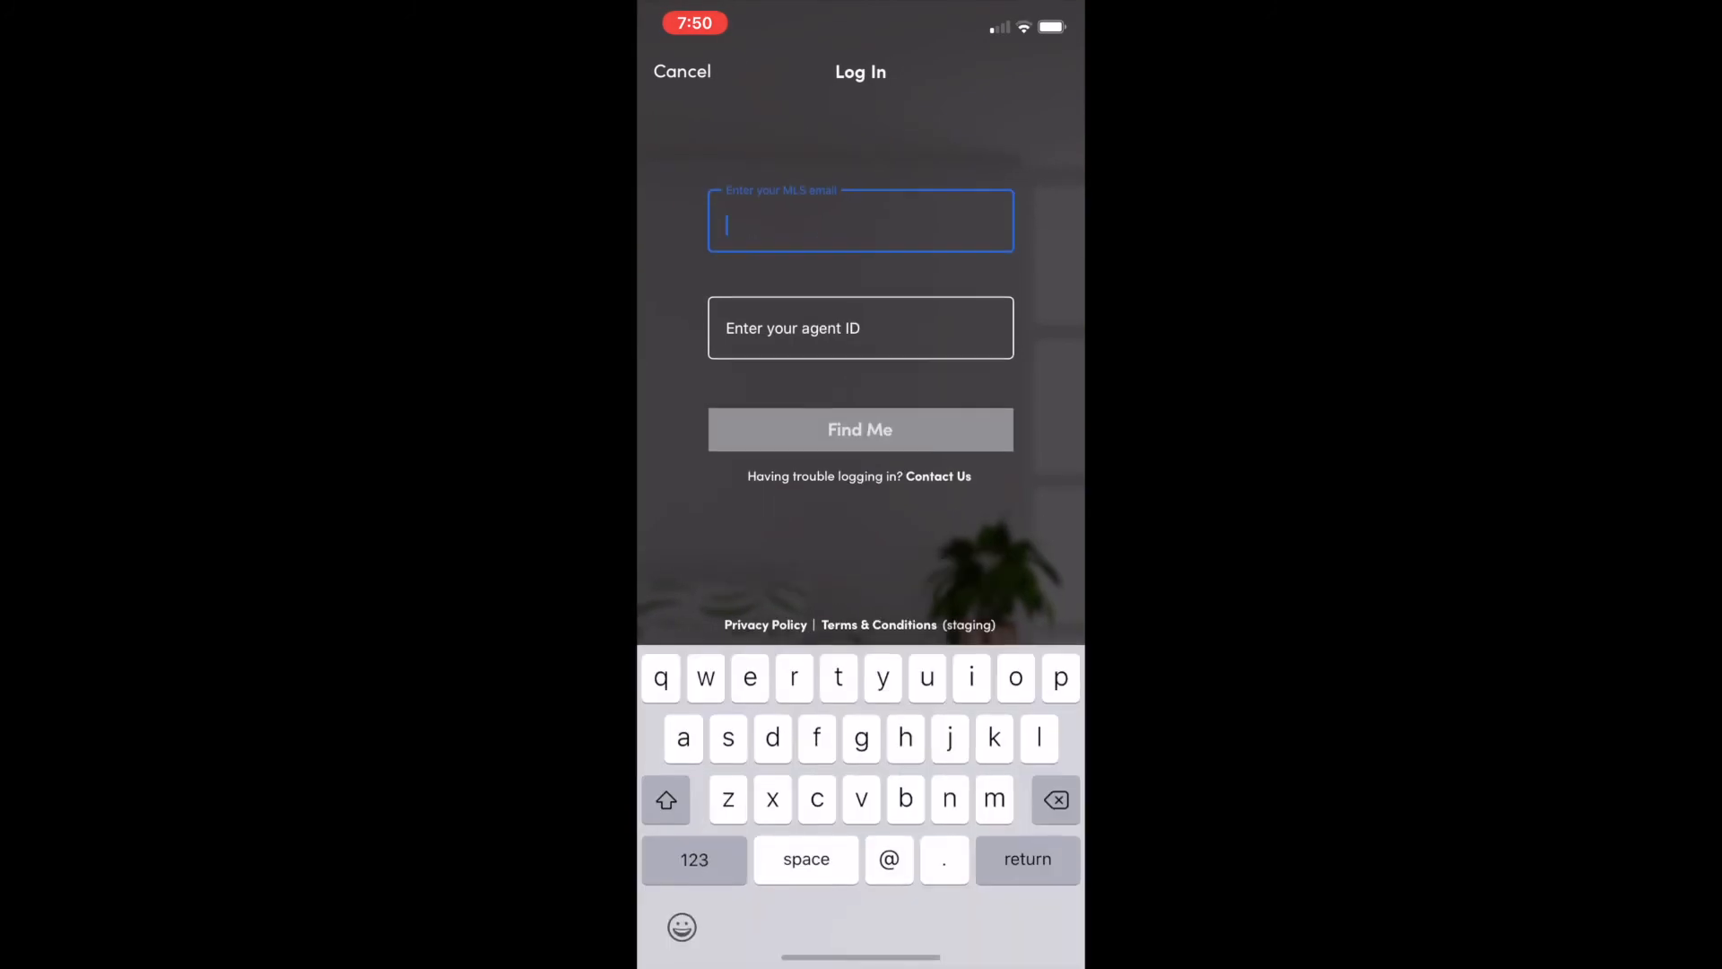
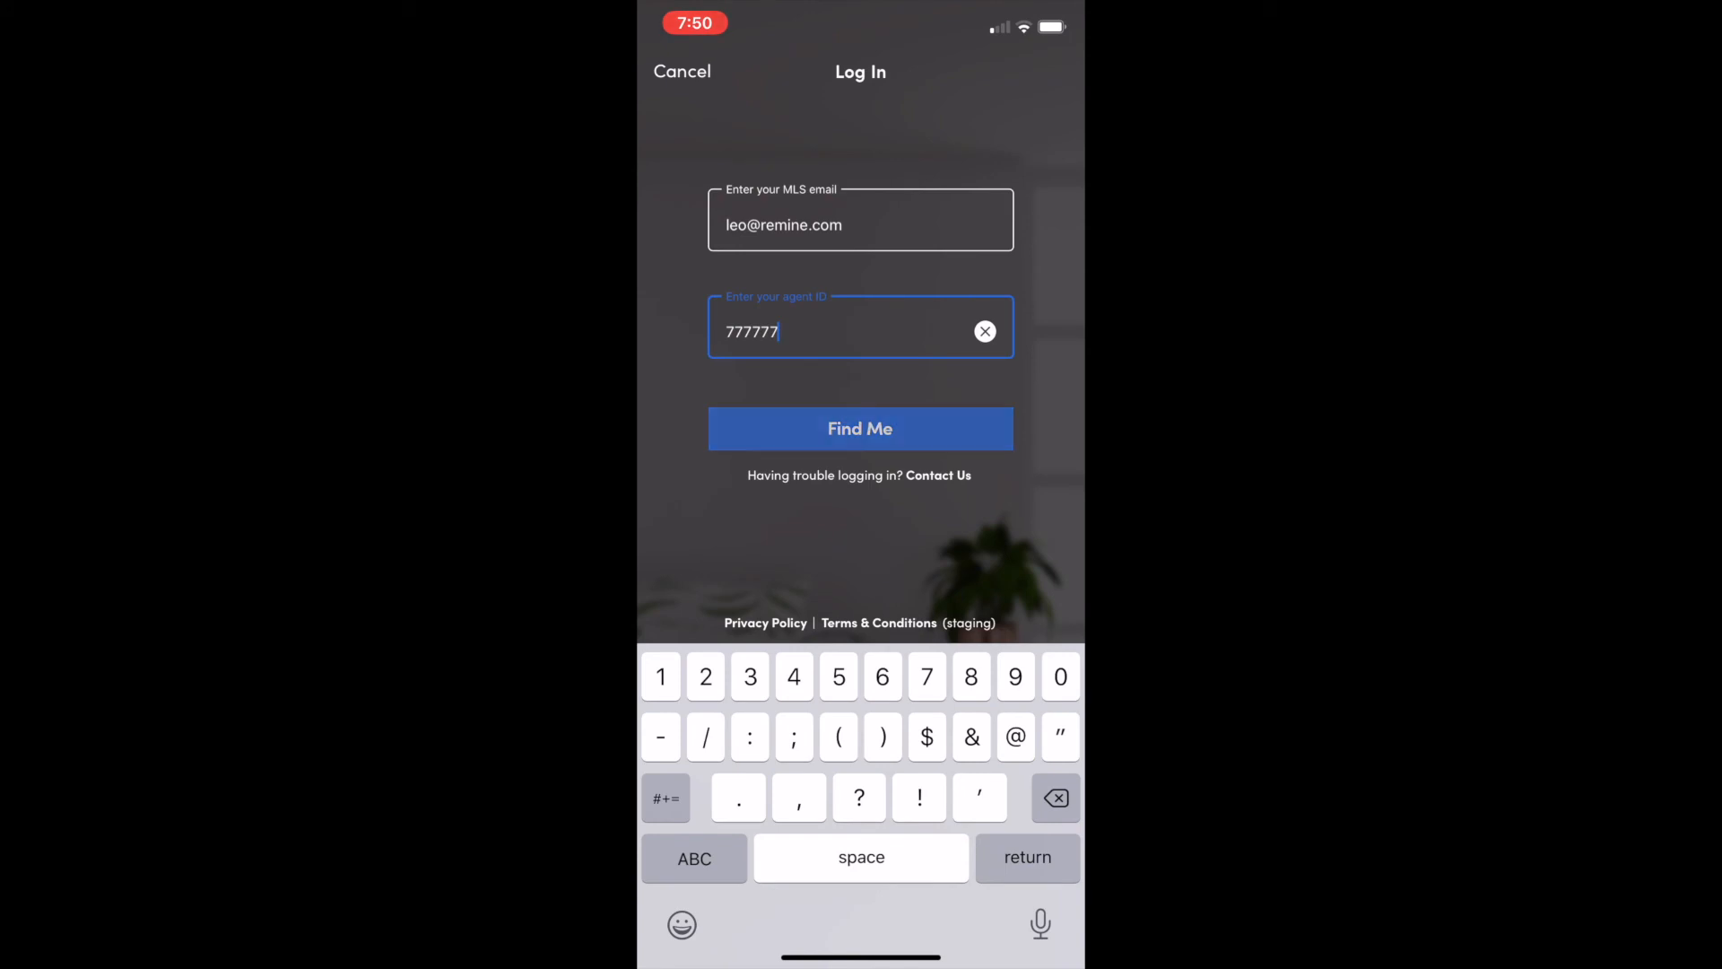
{"action": "left_click", "coordinate": [860, 428]}
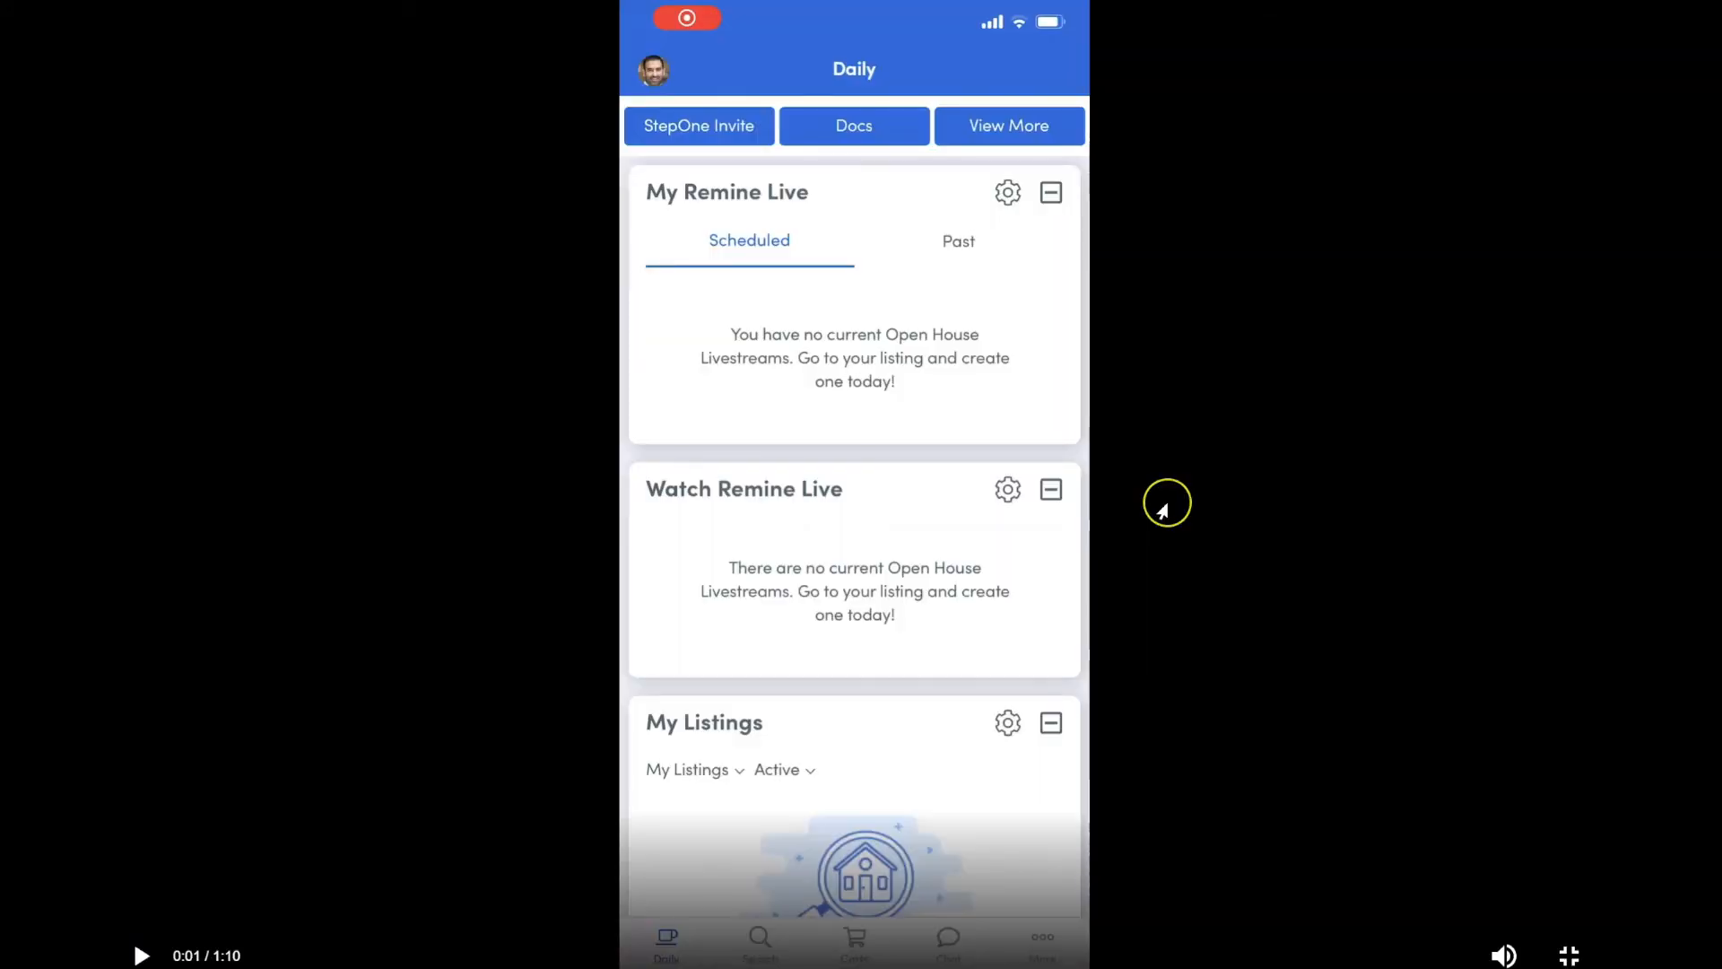
{"action": "mouse_move", "coordinate": [1164, 513]}
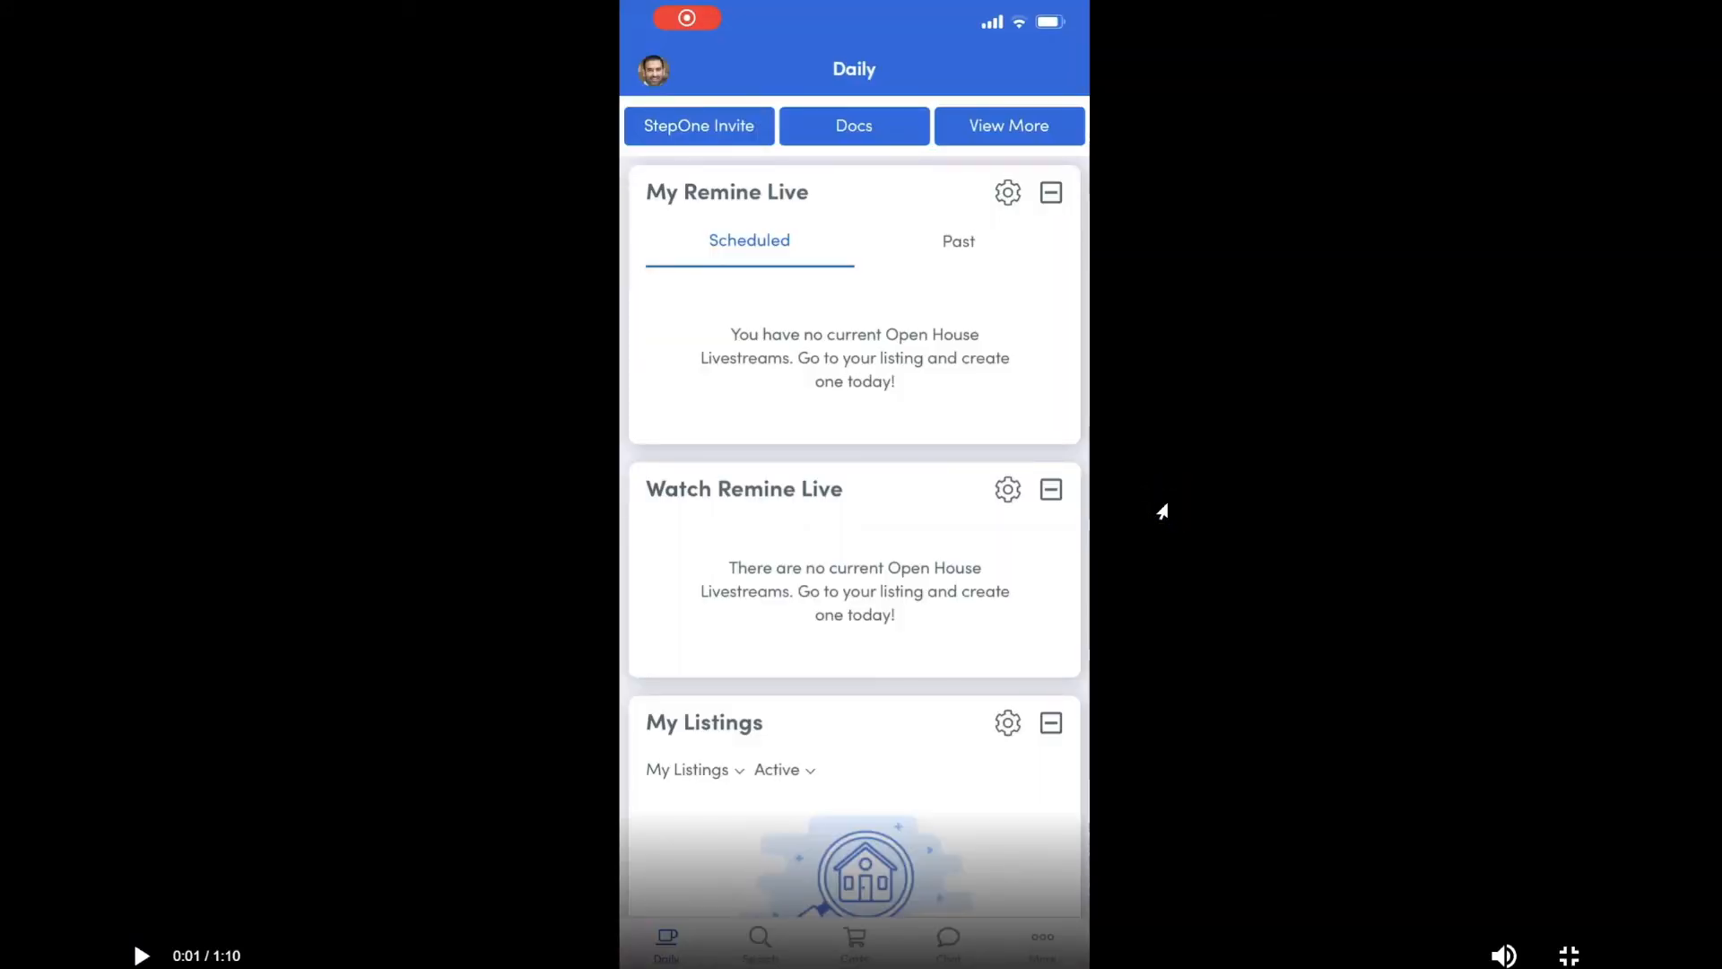